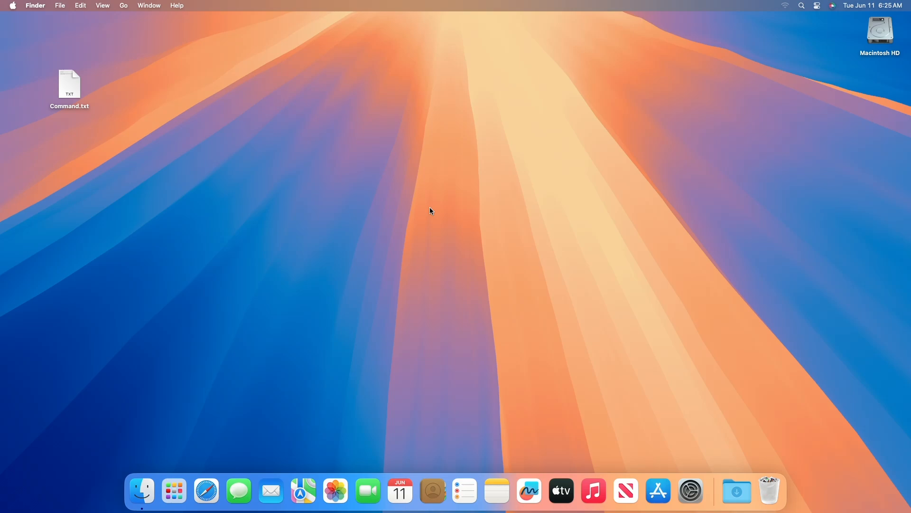
pyautogui.moveTo(76, 92)
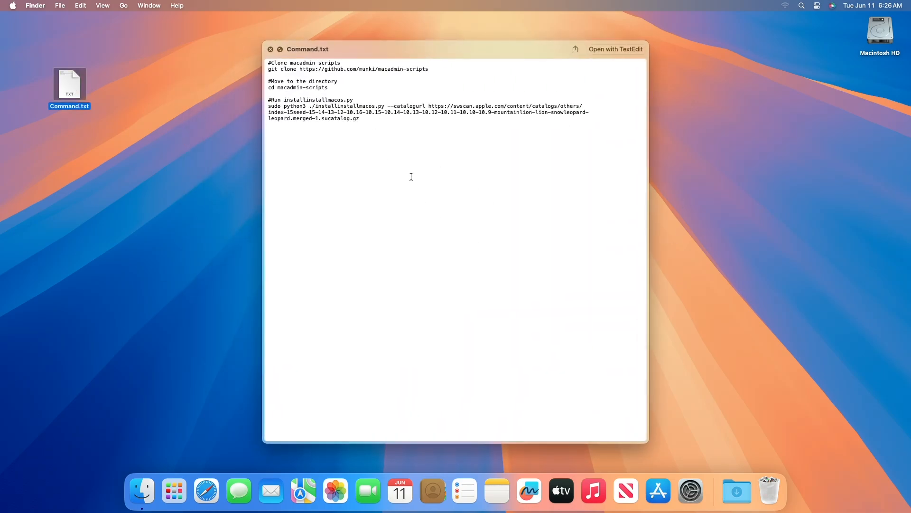
# Step: Launch Terminal from Spotlight after closing the Command.txt preview
pyautogui.click(270, 48)
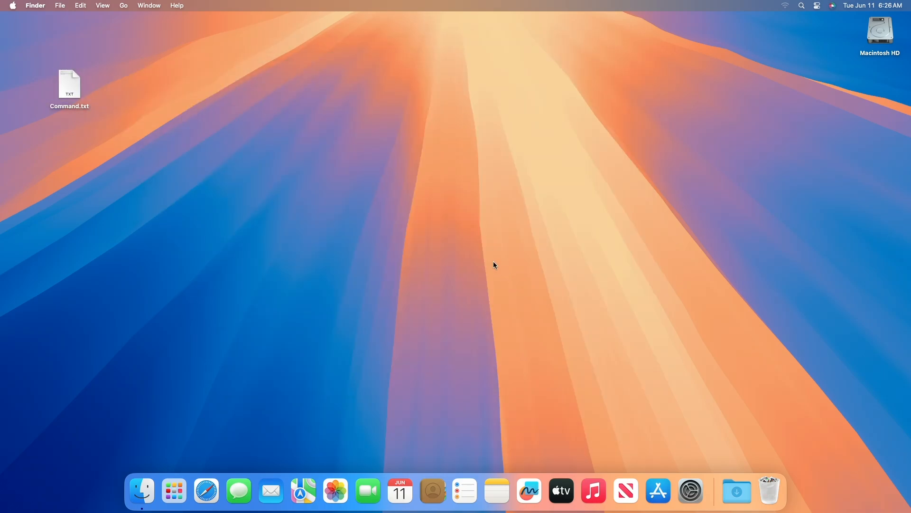
pyautogui.write('terminal')
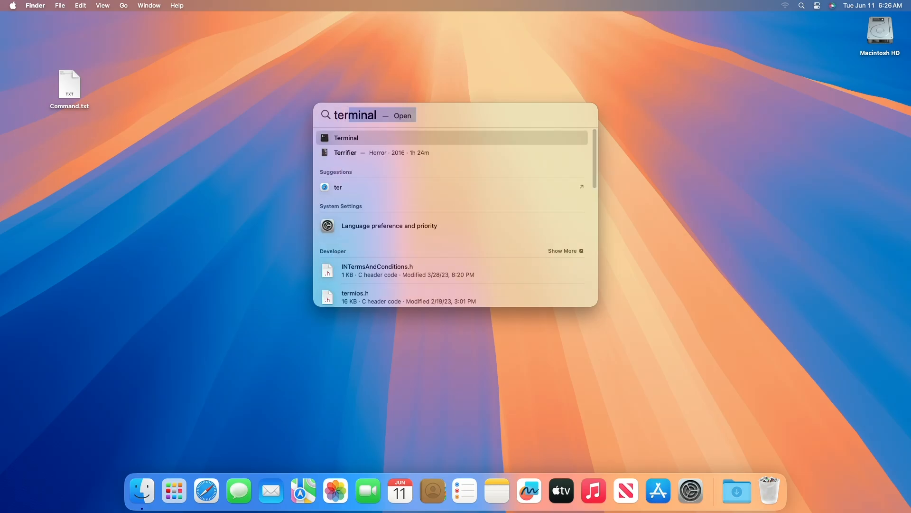
pyautogui.click(346, 137)
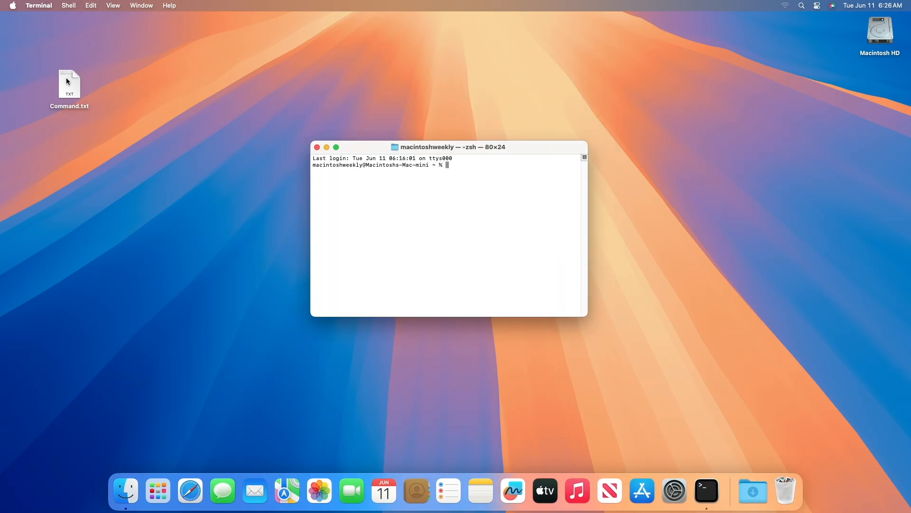
pyautogui.doubleClick(69, 84)
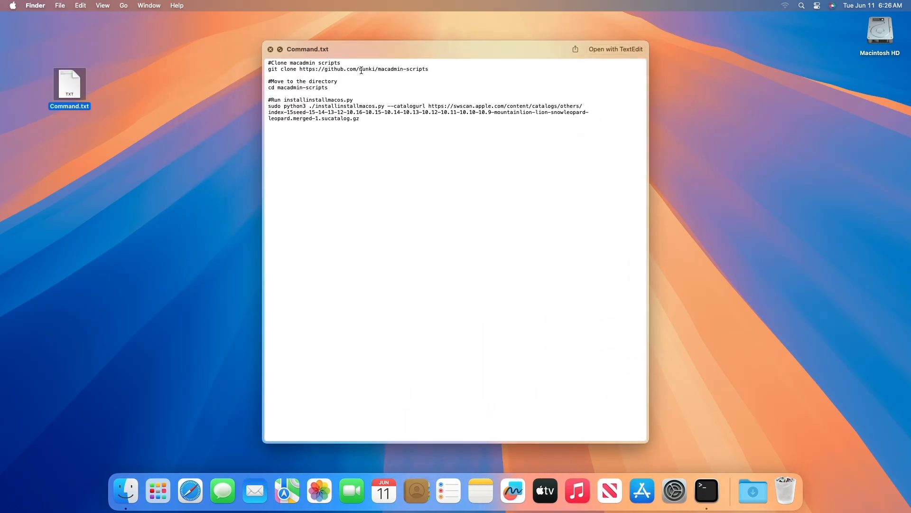
pyautogui.click(705, 490)
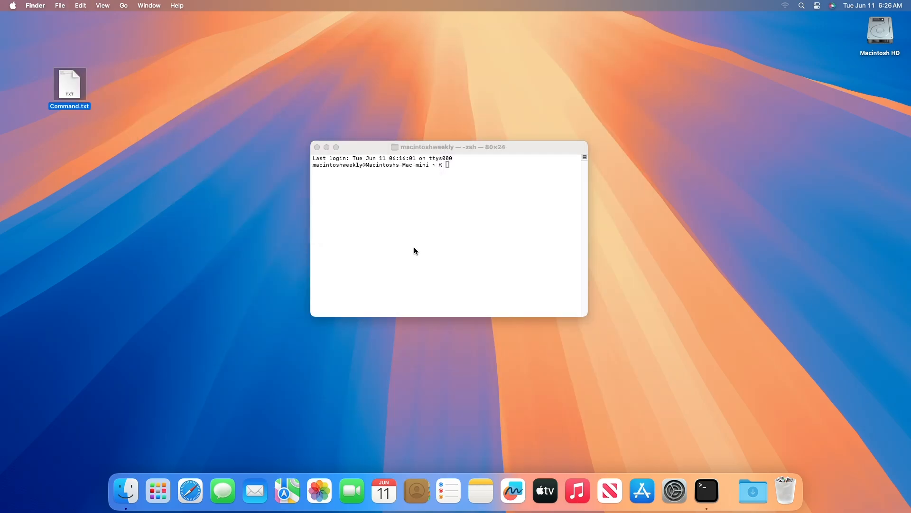
pyautogui.write('git clone https://github.com/munki/macadmin-scripts')
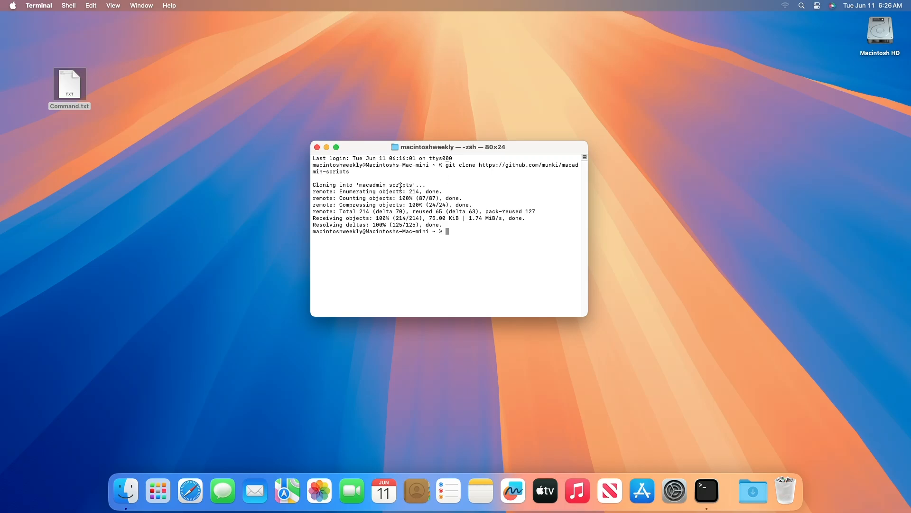
pyautogui.doubleClick(69, 85)
pyautogui.write('cd macadmin-scripts')
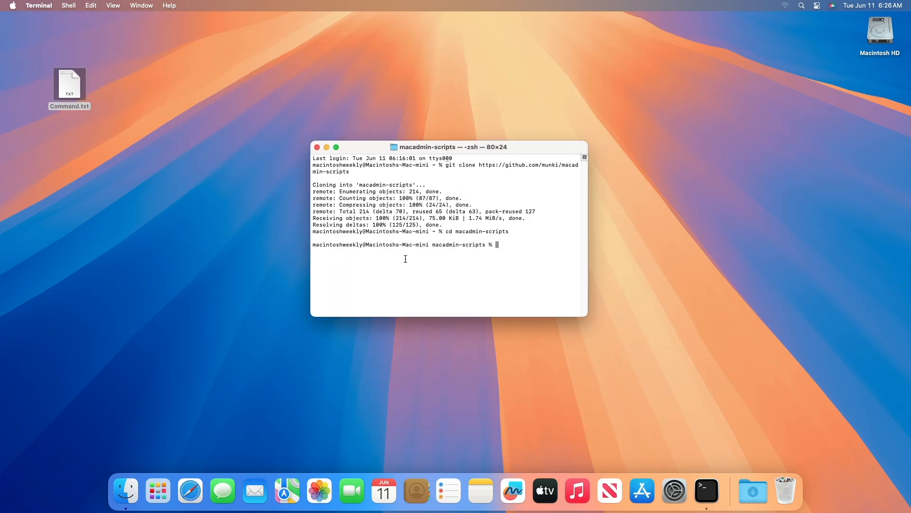
pyautogui.click(69, 85)
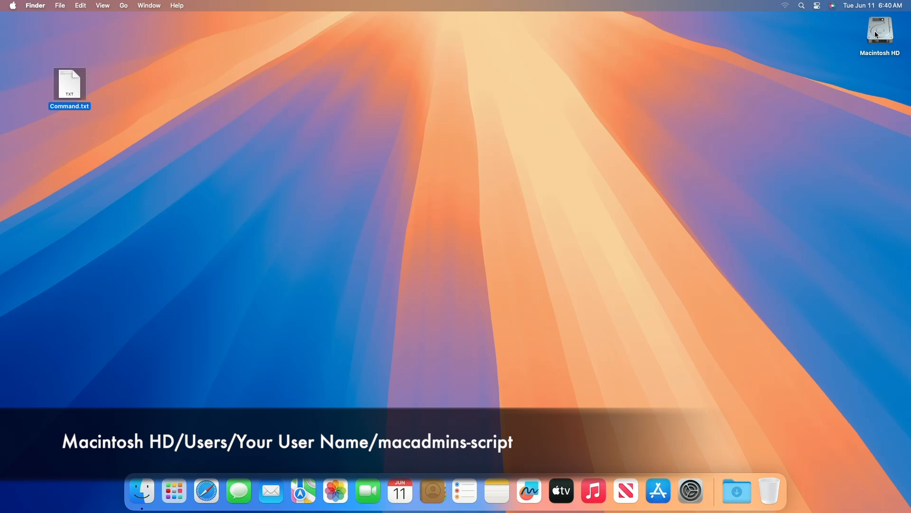
# Step: Browse Macintosh HD > Users > home folder into the macadmin-scripts folder
pyautogui.doubleClick(879, 31)
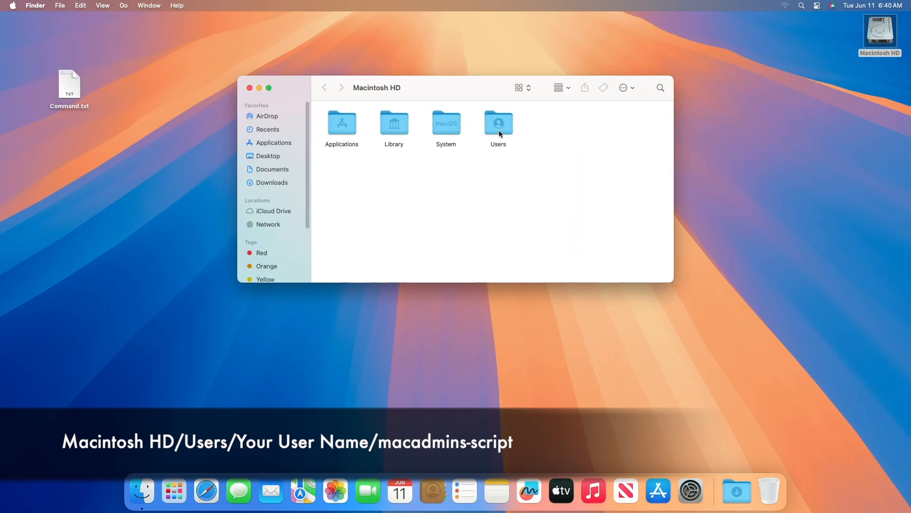
pyautogui.doubleClick(497, 124)
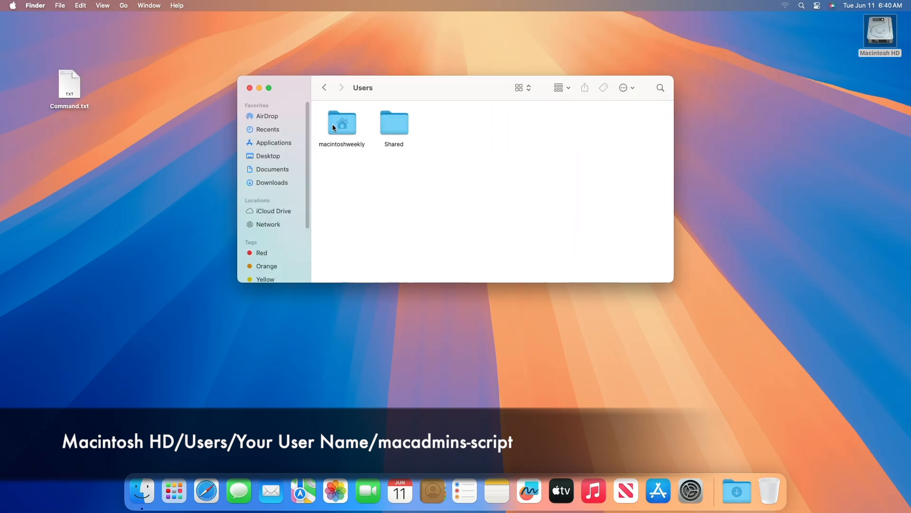
pyautogui.doubleClick(341, 123)
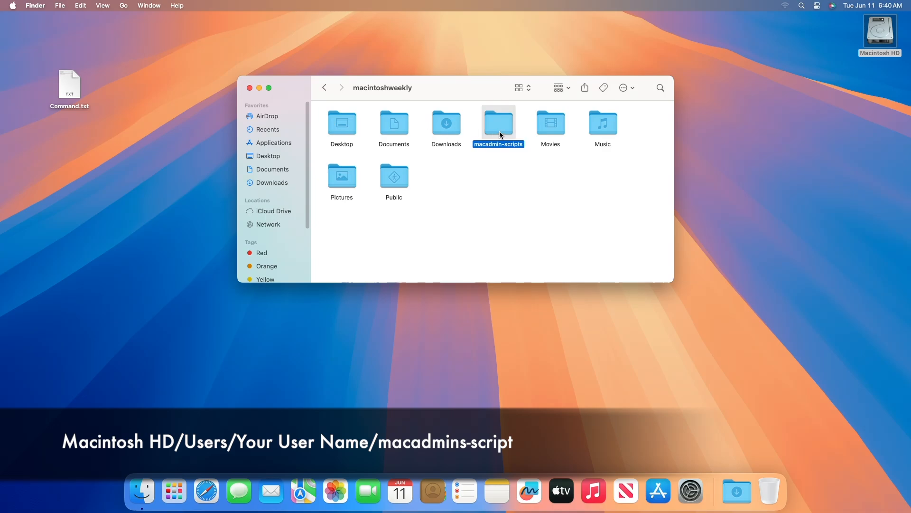
pyautogui.doubleClick(498, 123)
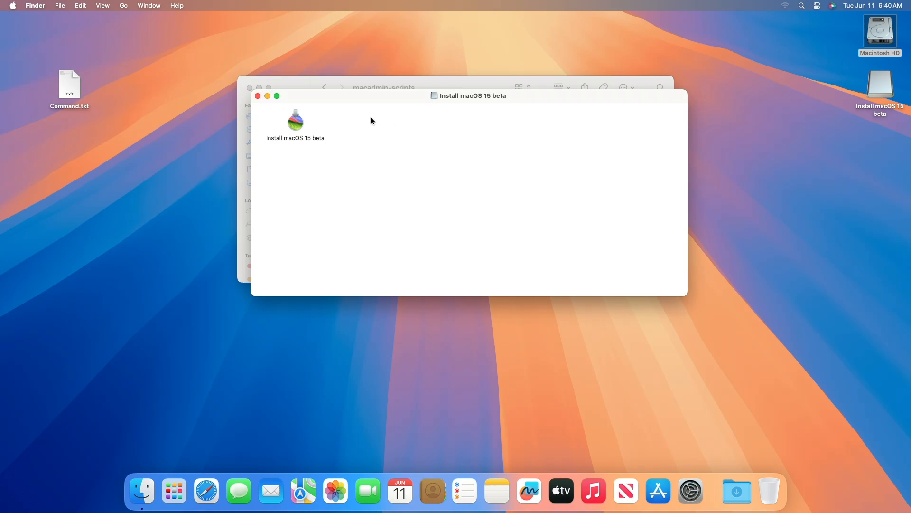
# Step: Launch the Install macOS 15 beta installer to its welcome screen
pyautogui.click(295, 120)
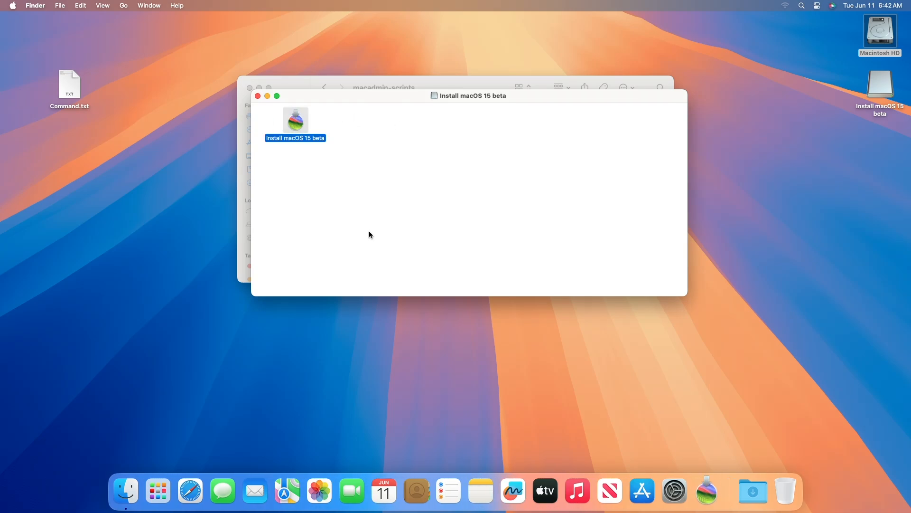
pyautogui.doubleClick(295, 120)
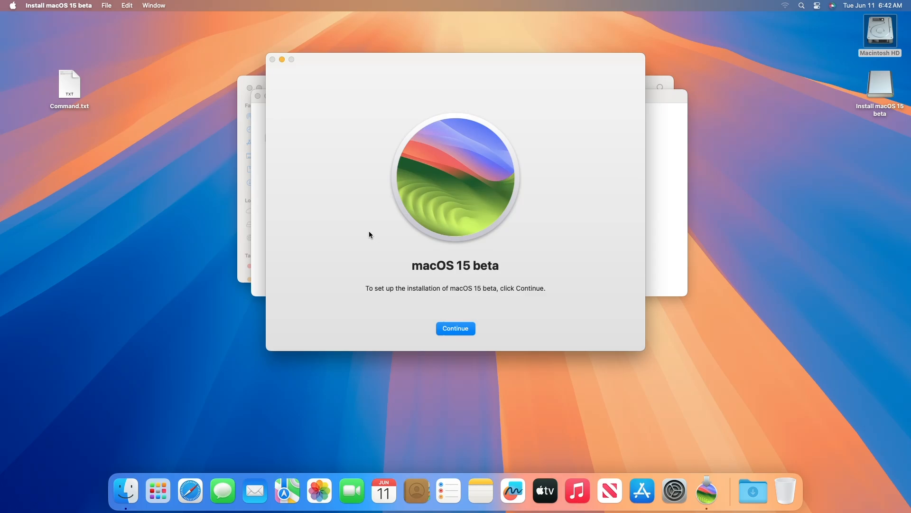